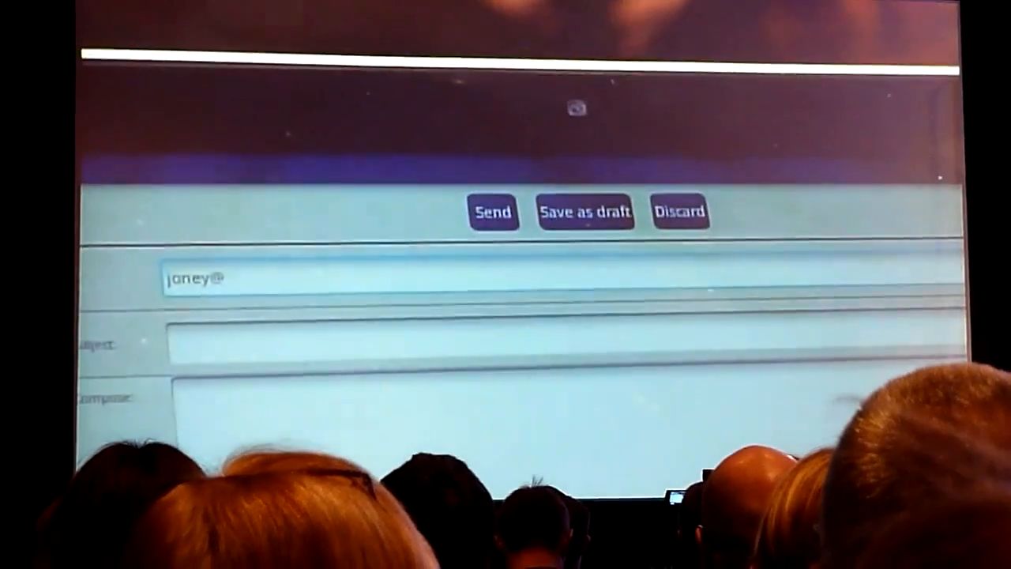
pyautogui.write('asus.')
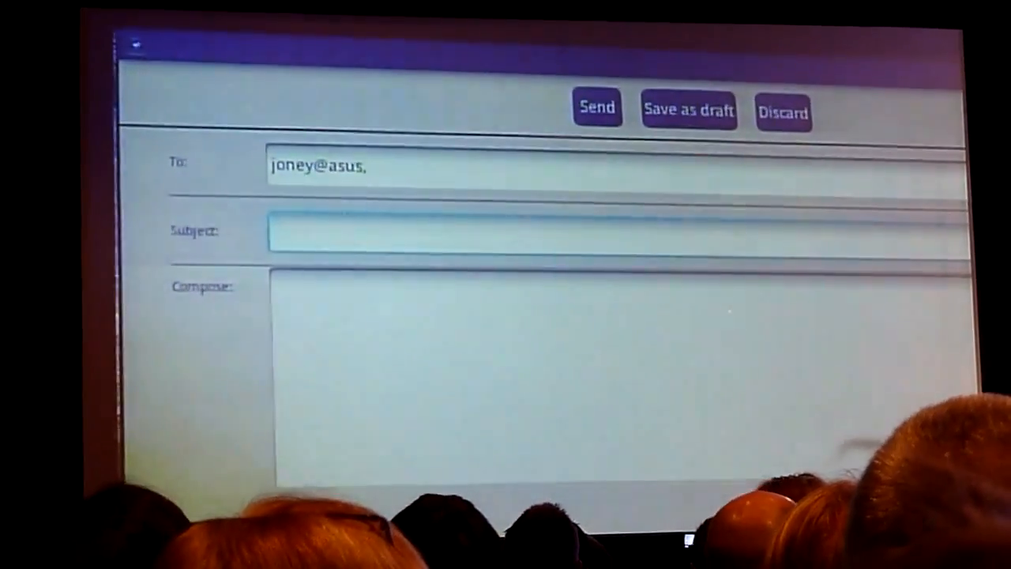
pyautogui.write('Ces2')
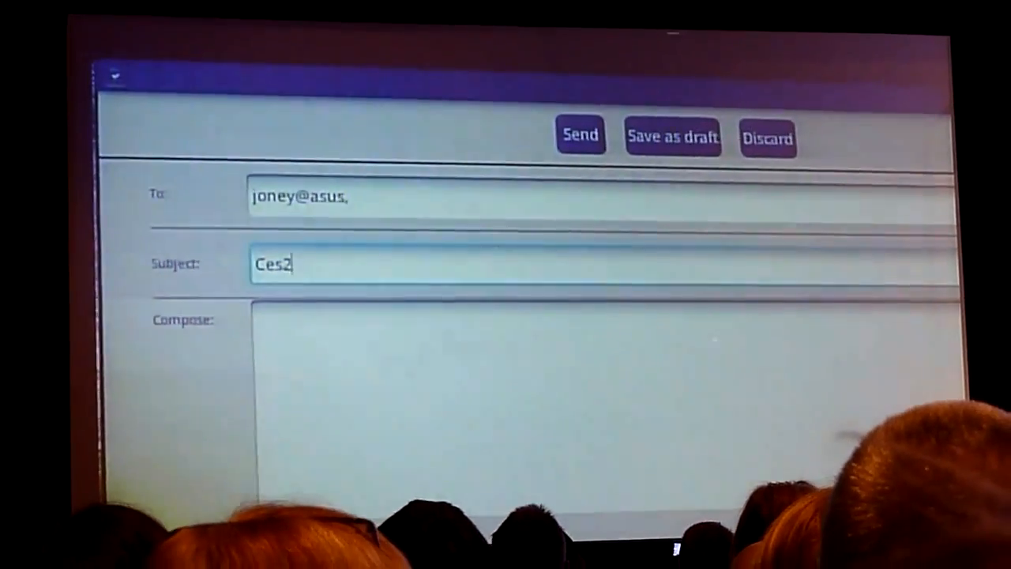
pyautogui.write('00')
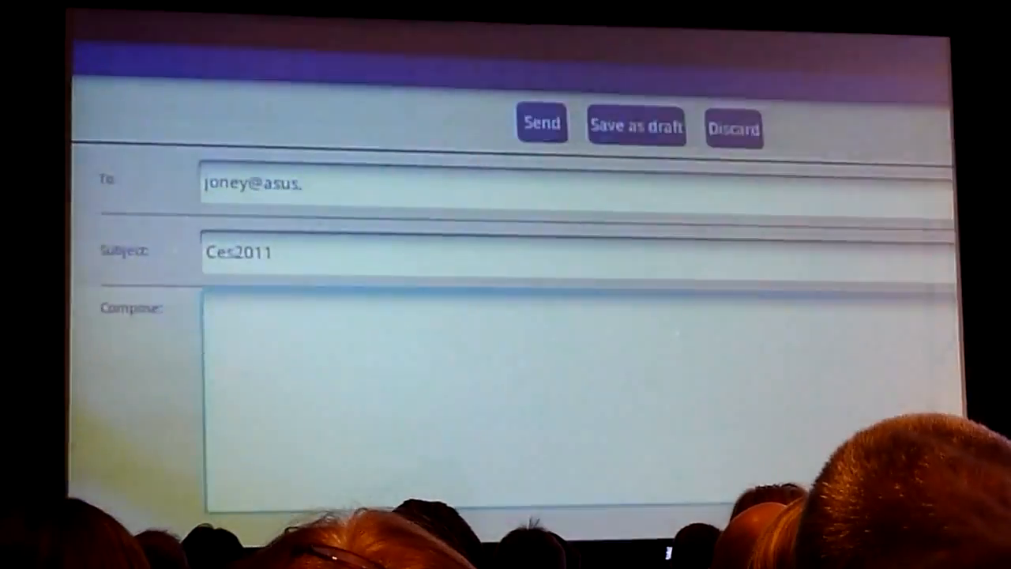
pyautogui.write('The demos did not')
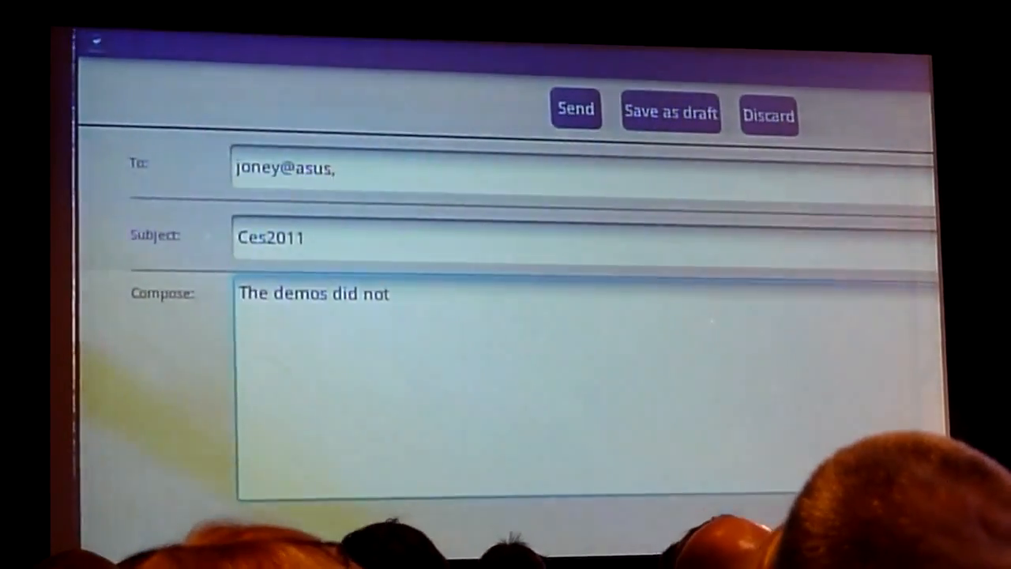
pyautogui.write('fail so')
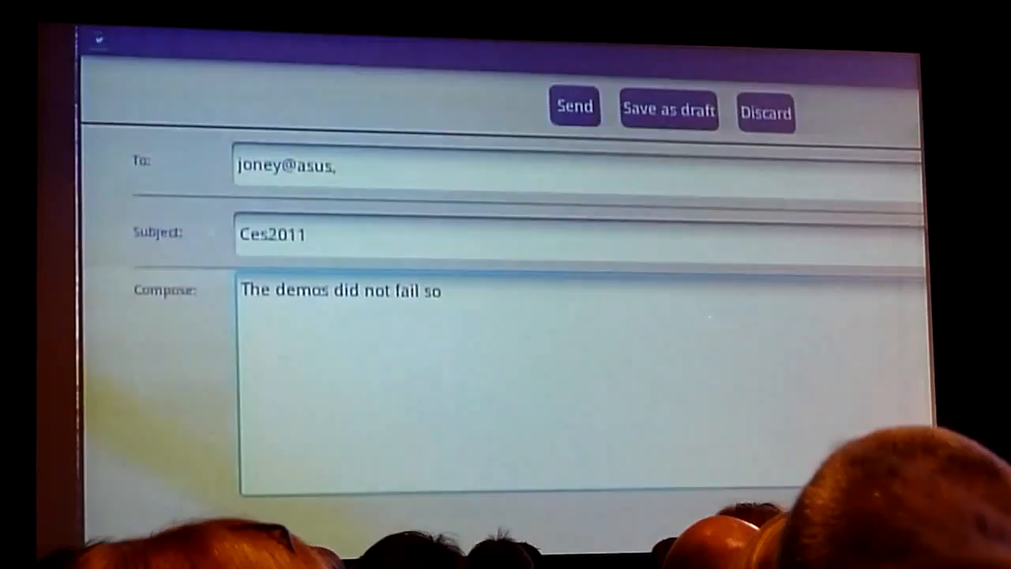
pyautogui.write('I get to')
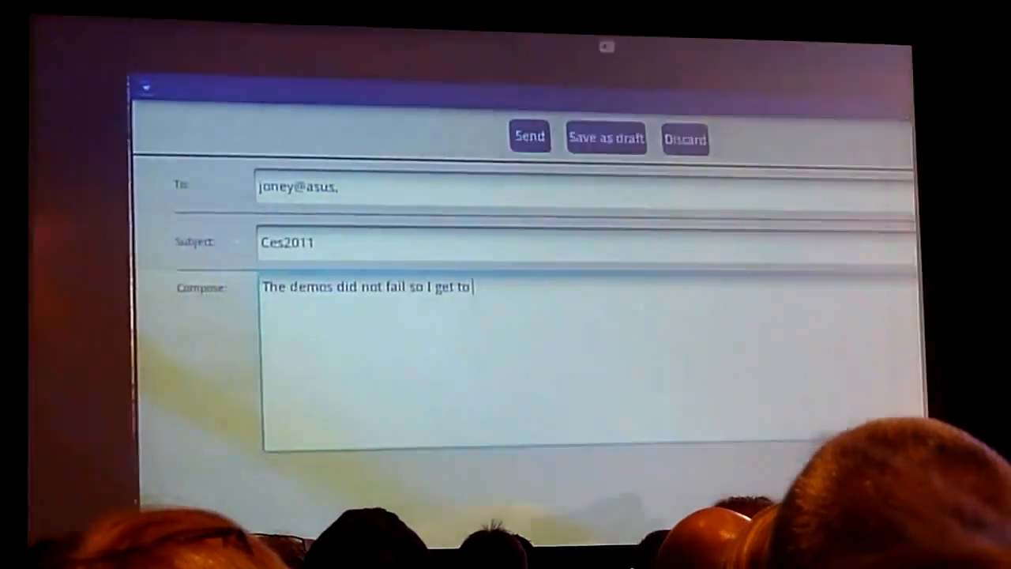
pyautogui.write('keep my')
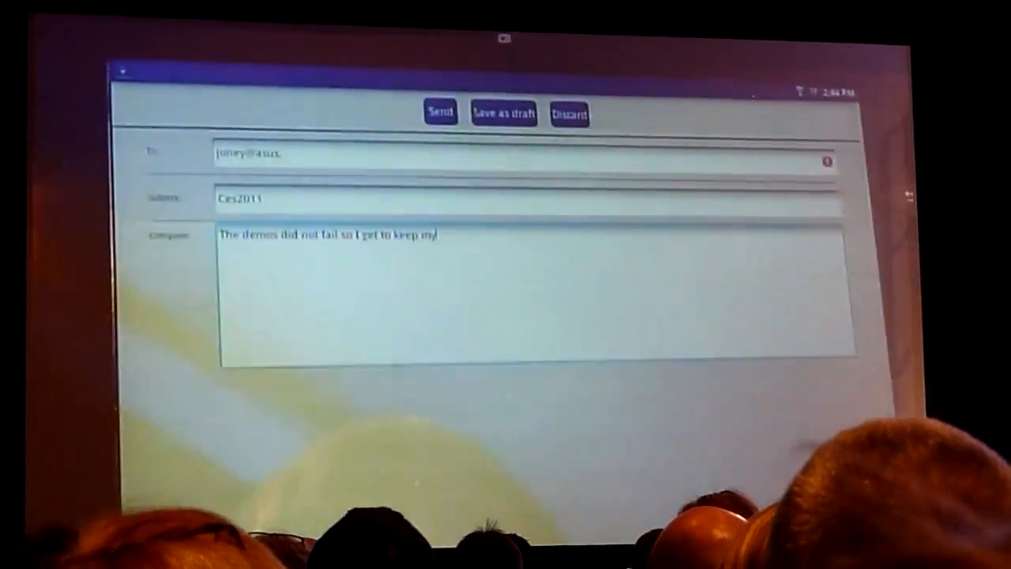
pyautogui.write('job')
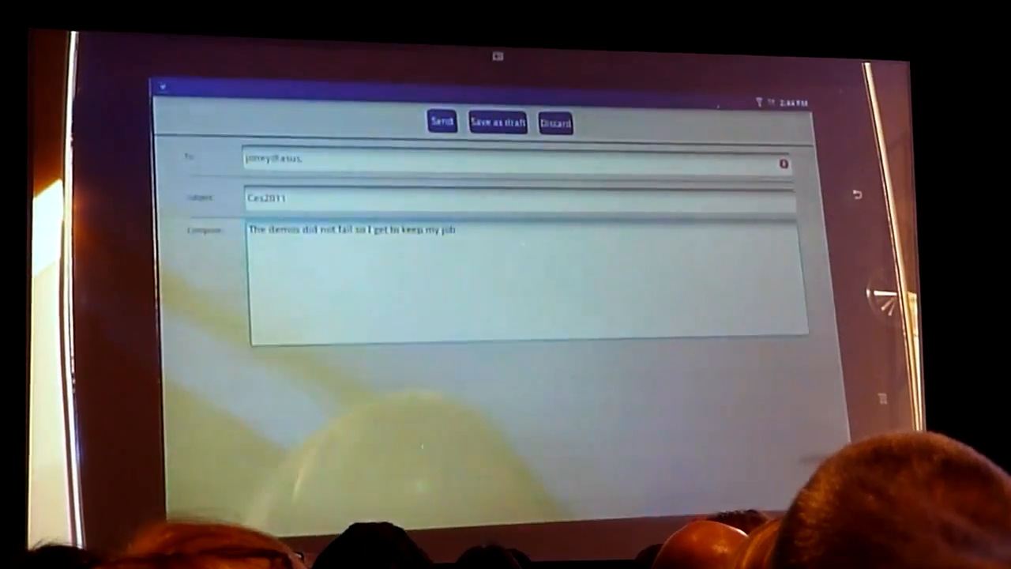